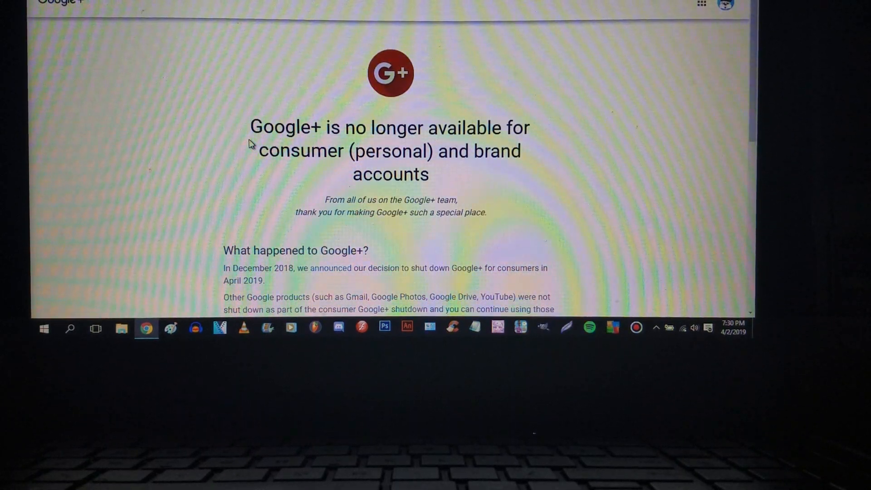
scroll("down", 3)
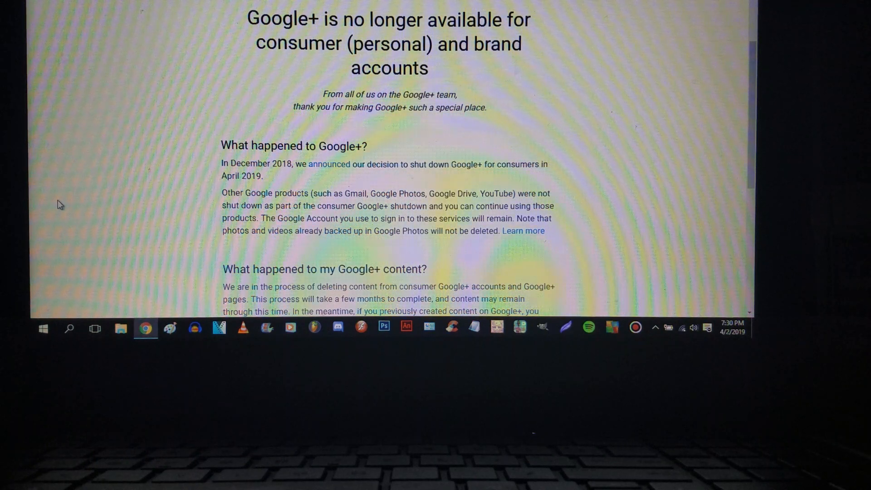
mouse_move(126, 170)
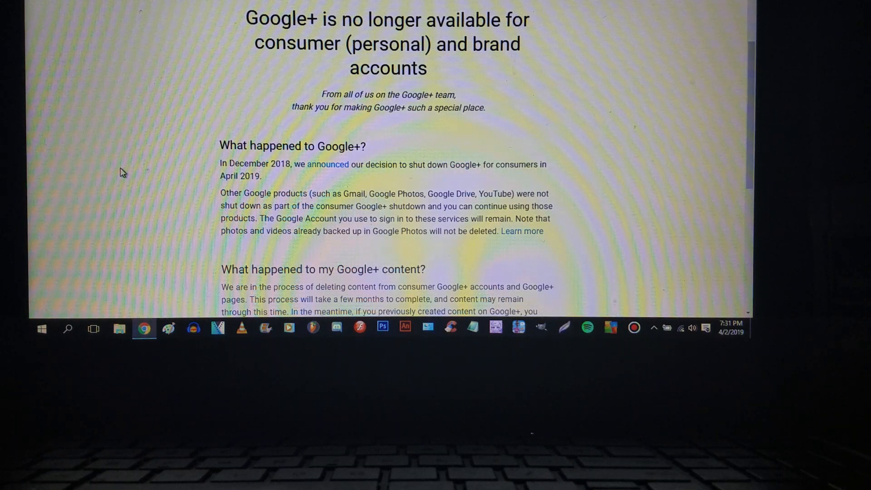
scroll("down", 3)
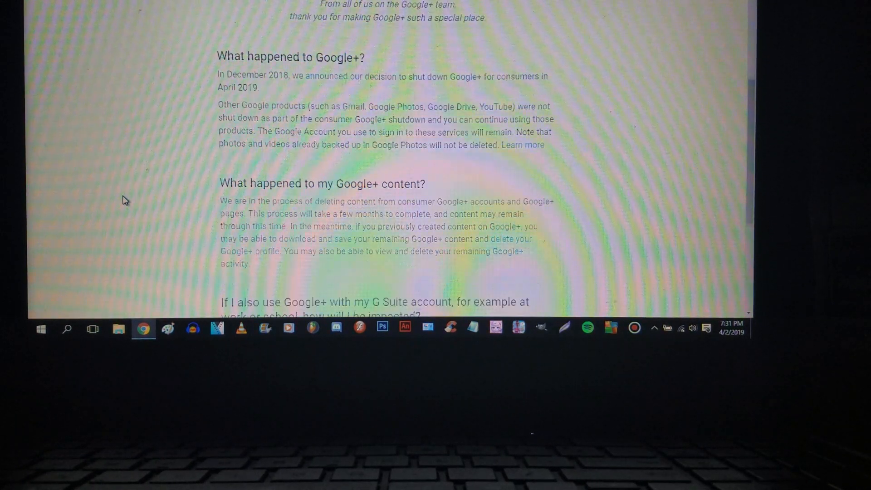
scroll("down", 3)
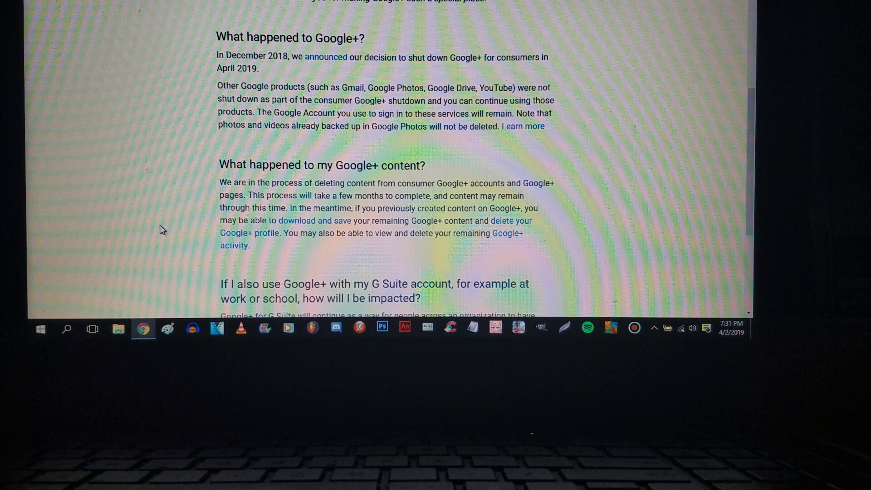
scroll("down", 3)
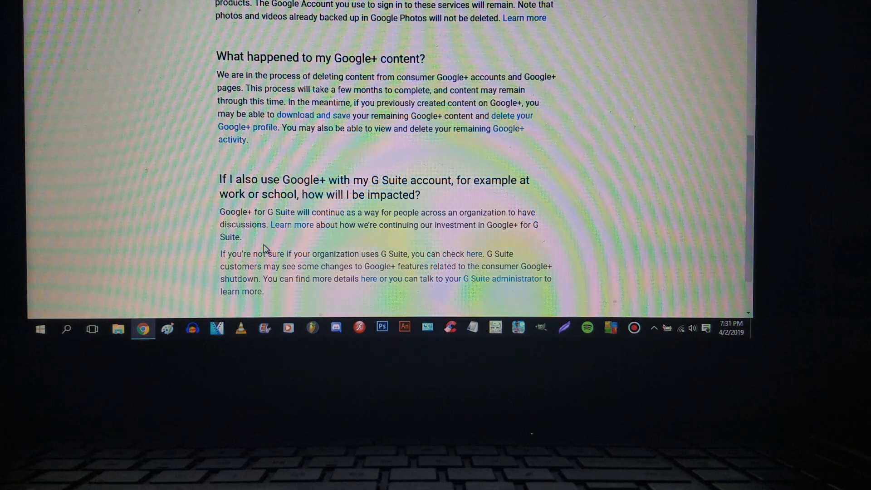
scroll("down", 3)
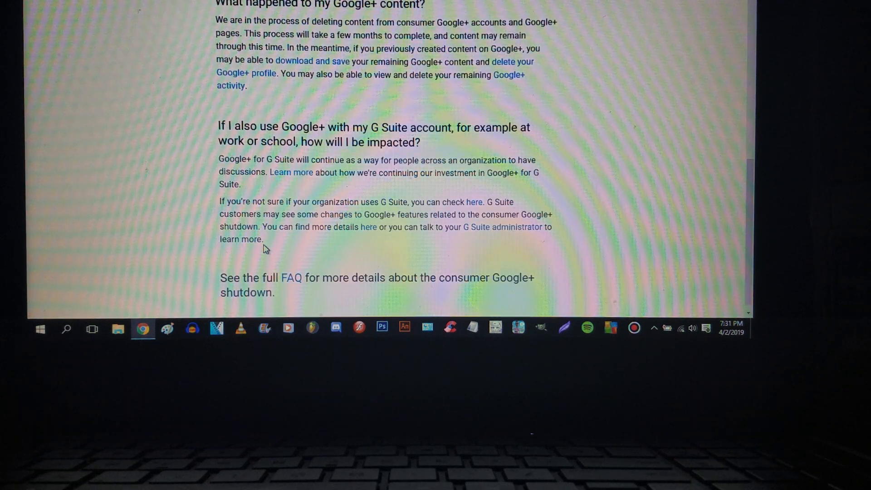
scroll("down", 3)
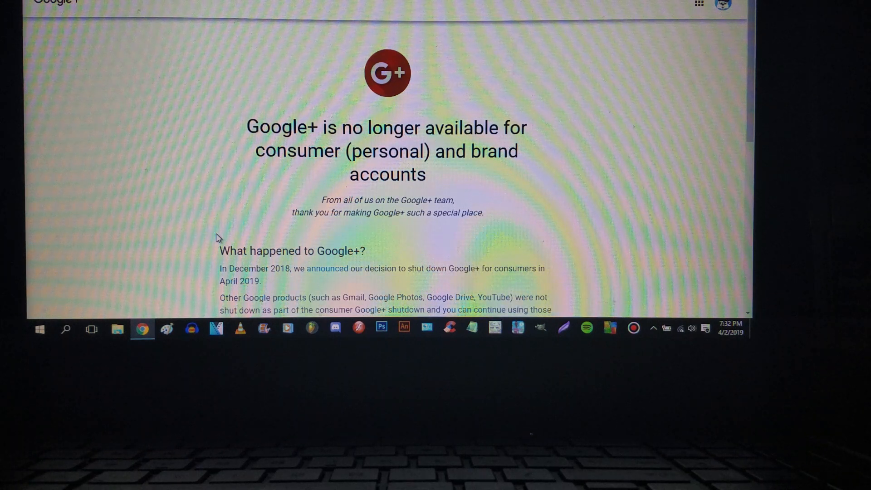
mouse_move(160, 127)
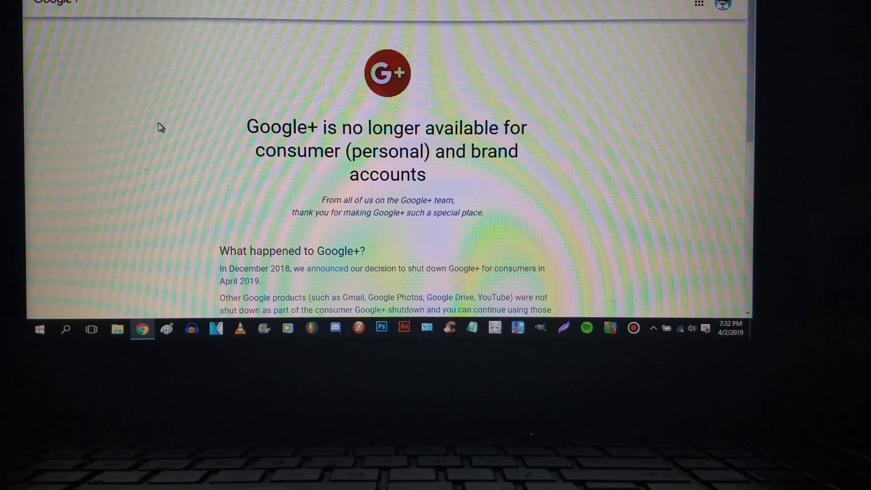
mouse_move(234, 110)
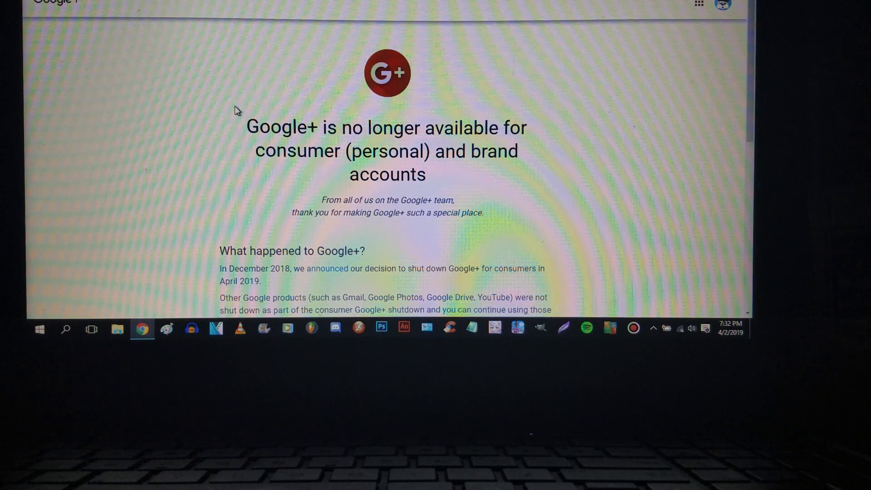
scroll("down", 3)
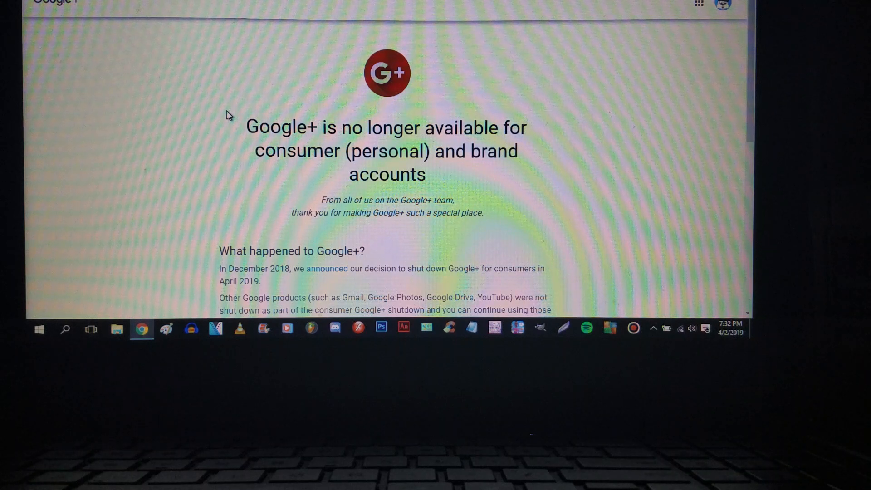
scroll("down", 3)
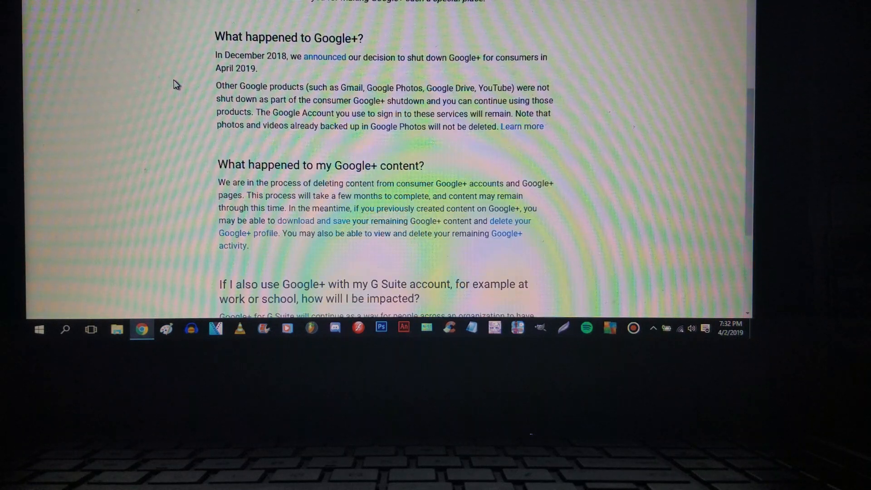
scroll("down", 3)
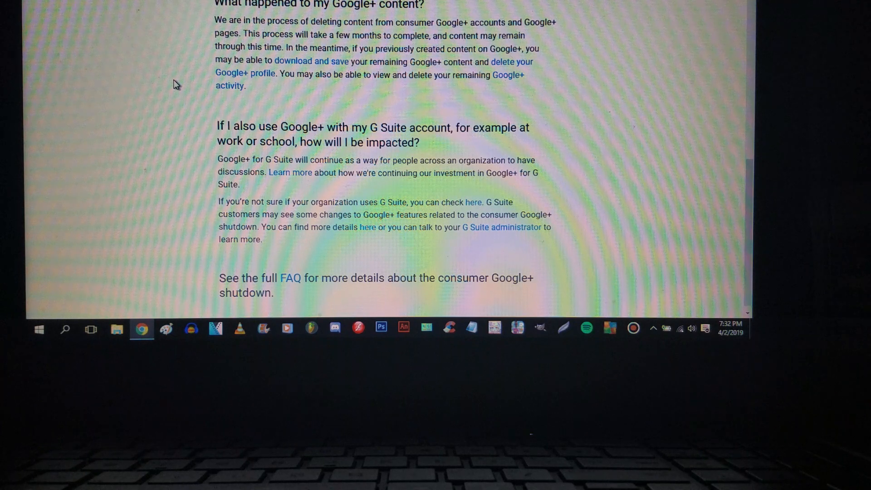